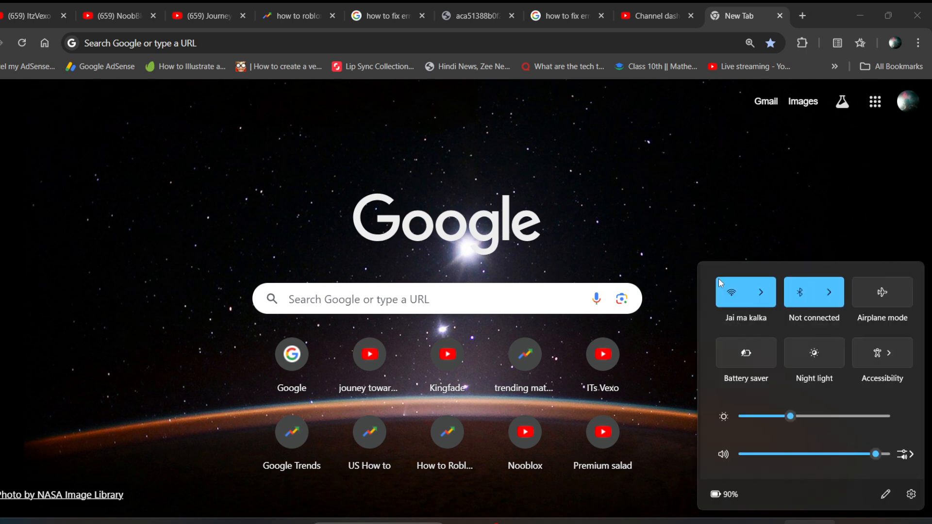
Disconnect from the Jai ma kalka Wi-Fi network in quick settings and reconnect.
click(766, 292)
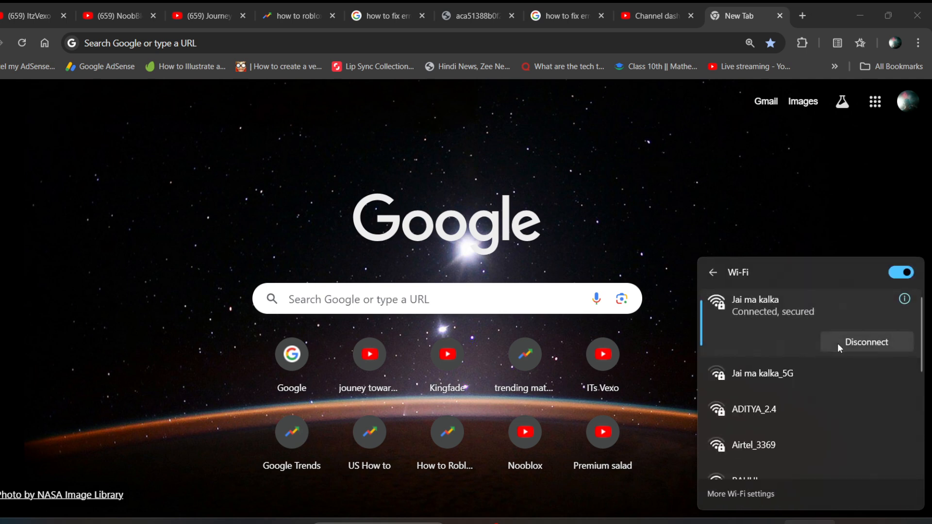
click(713, 272)
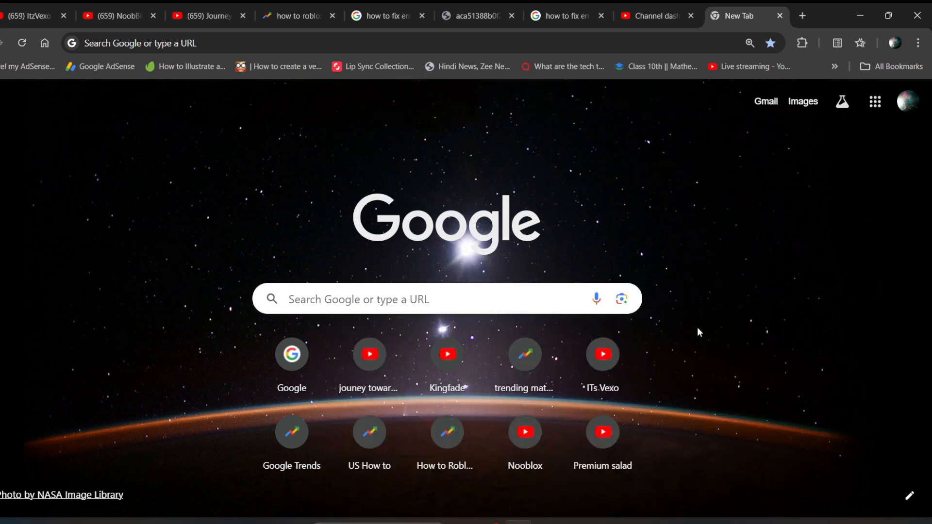
mouse_move(438, 514)
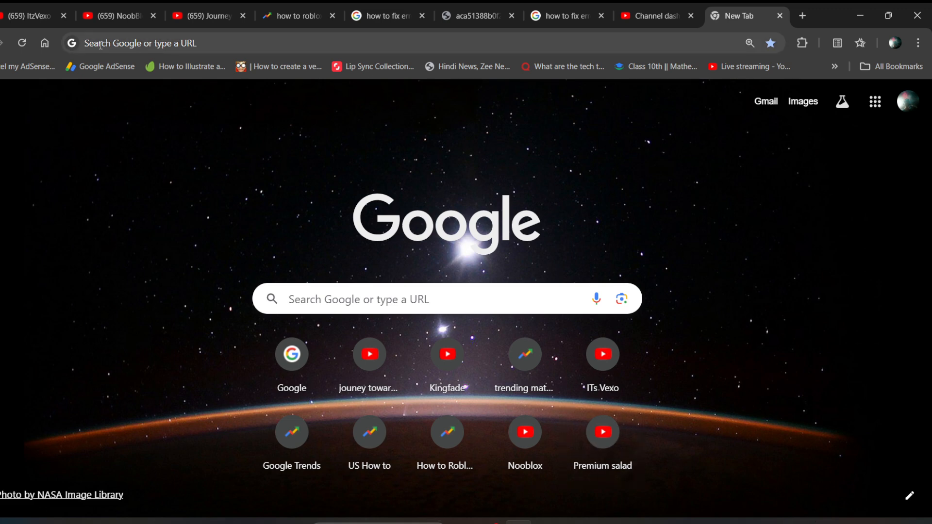
Navigate the new Chrome tab to status.roblox.com to check Roblox server status.
click(121, 43)
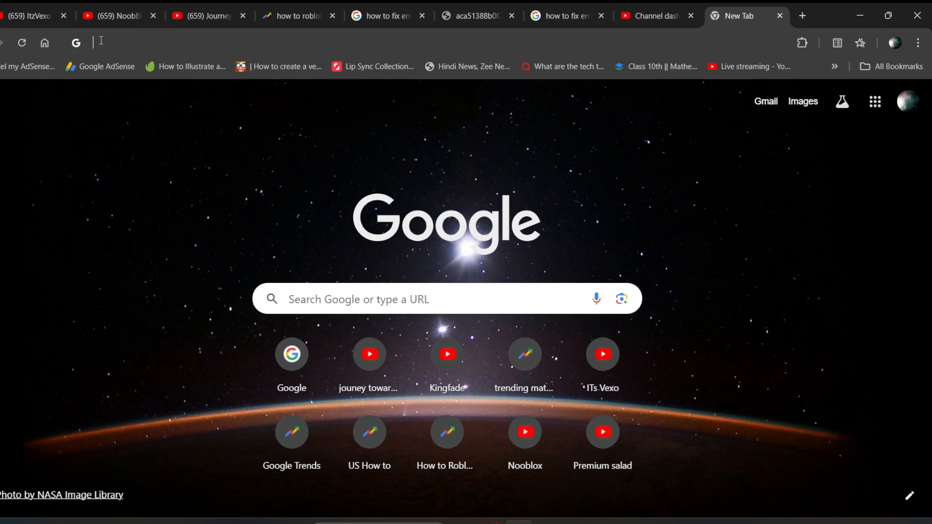
text(star)
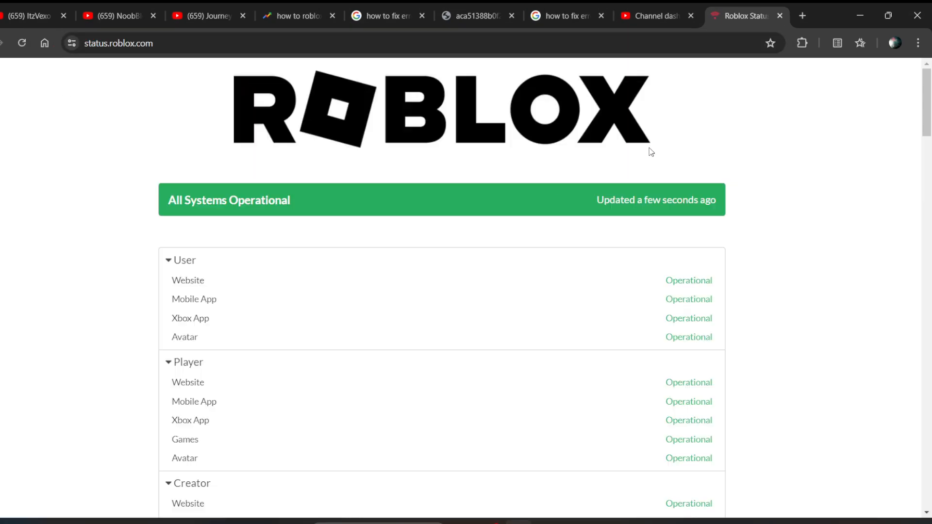
scroll(down, 3)
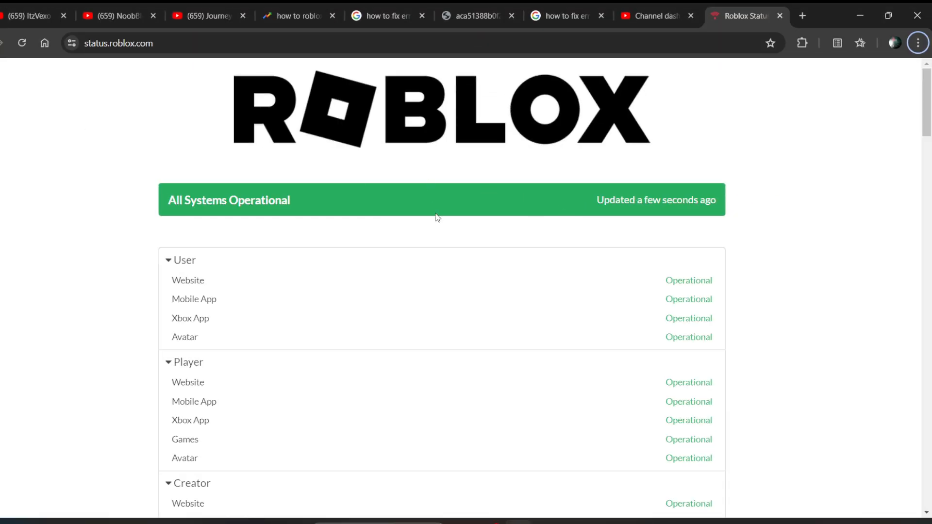
mouse_move(299, 175)
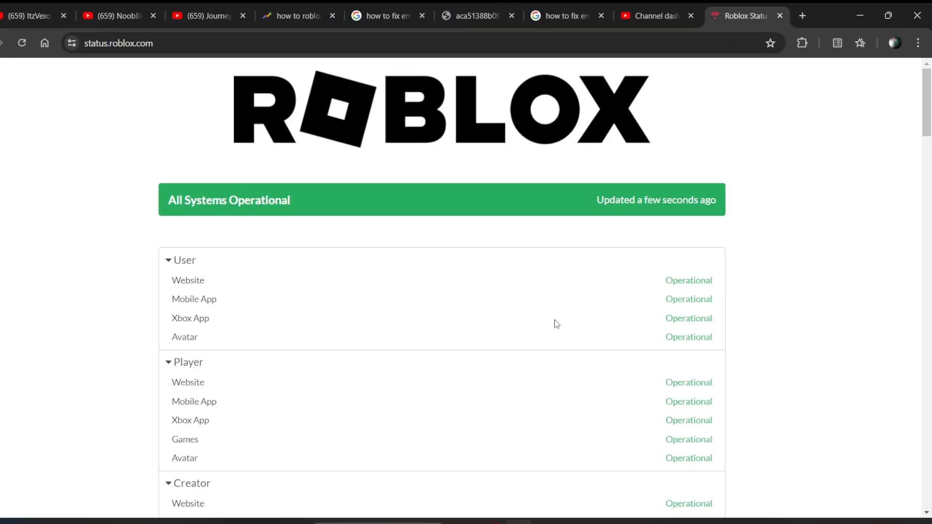
mouse_move(711, 244)
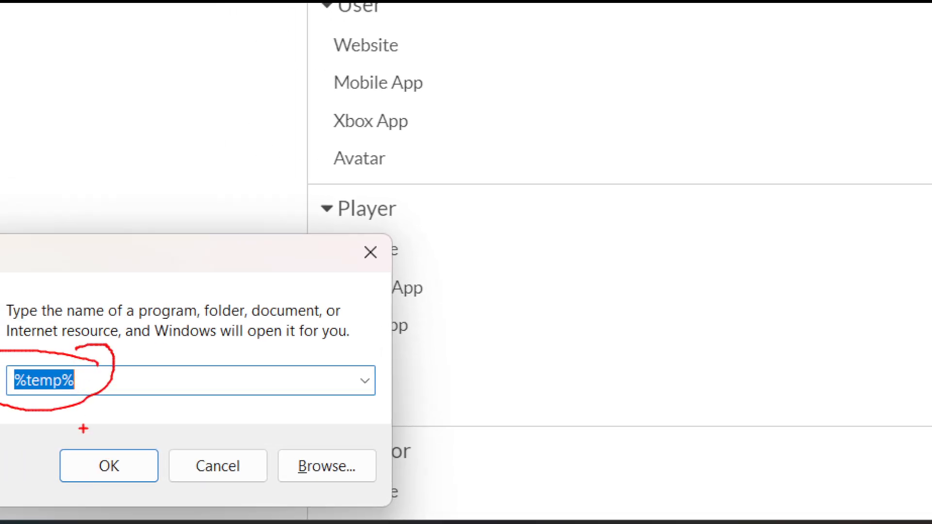
Delete the cached subfolders inside the Temp\Roblox folder in File Explorer.
click(109, 466)
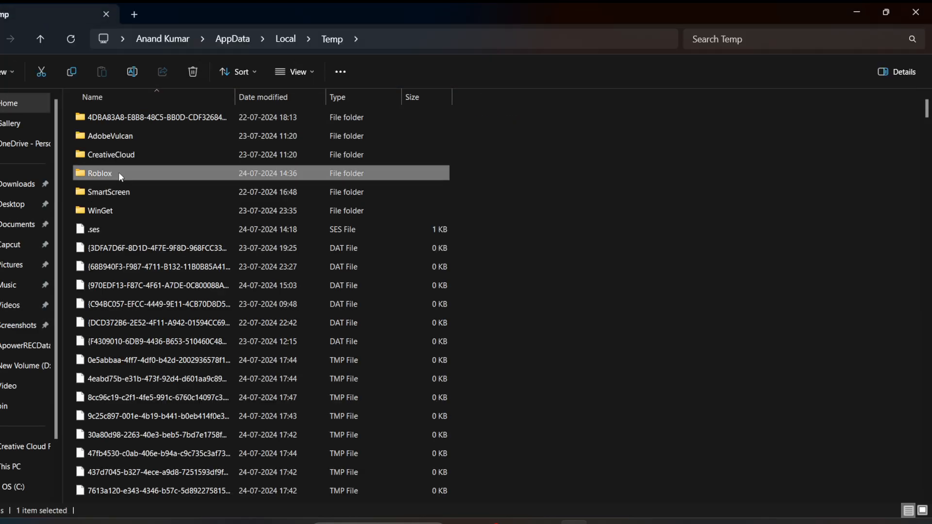
double_click(99, 172)
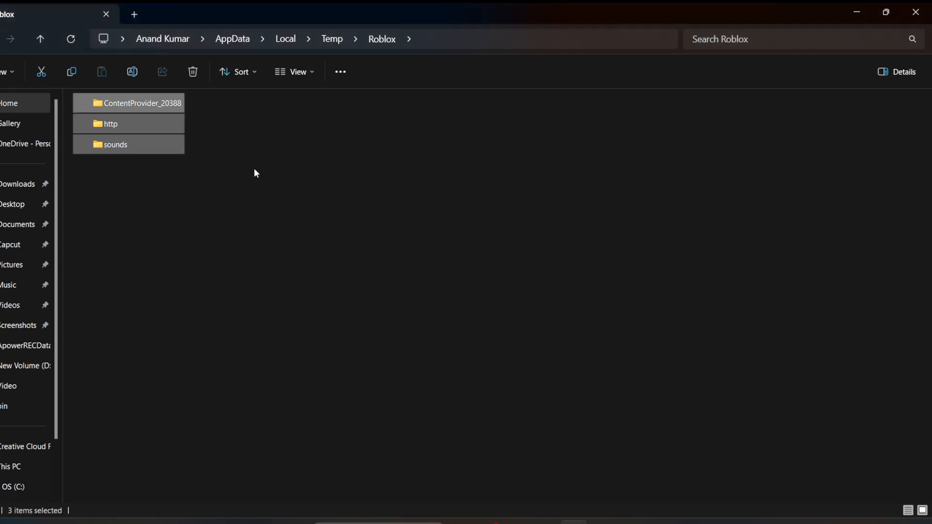
click(192, 72)
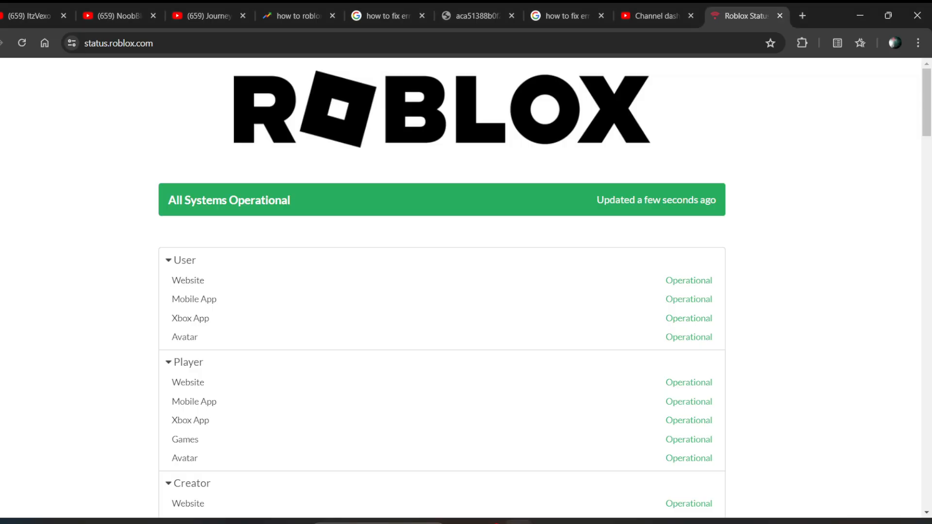
scroll(down, 3)
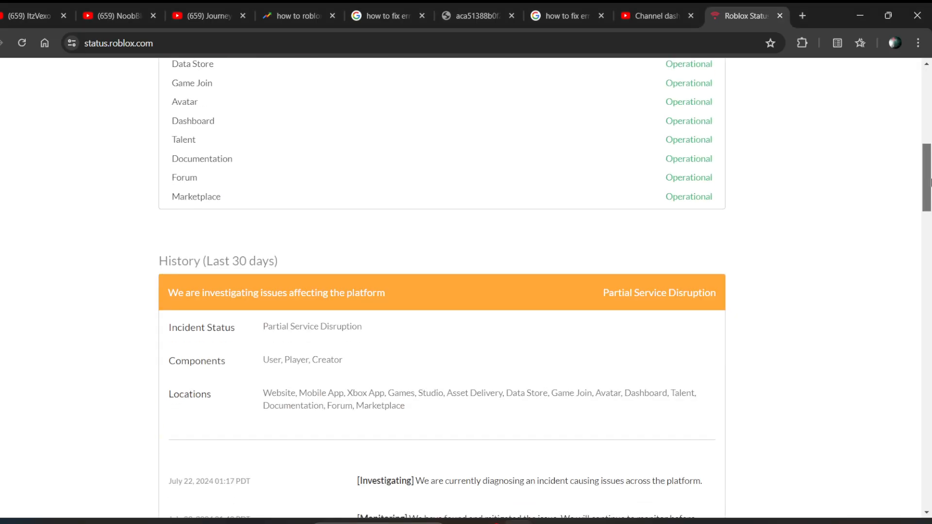
scroll(down, 3)
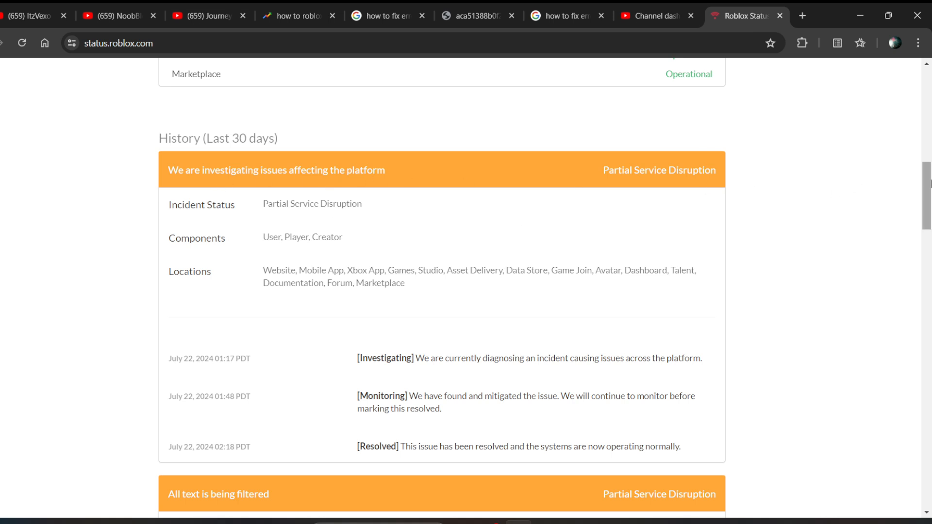
scroll(down, 3)
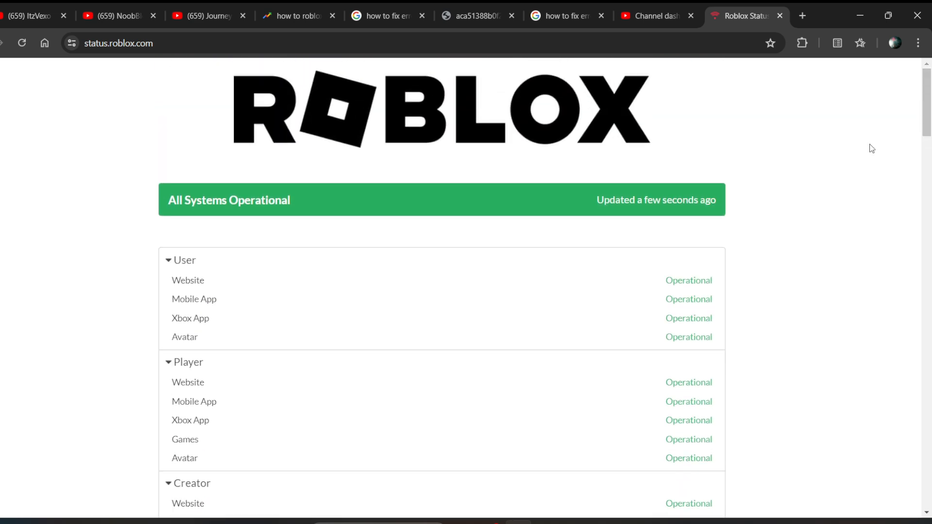
scroll(down, 3)
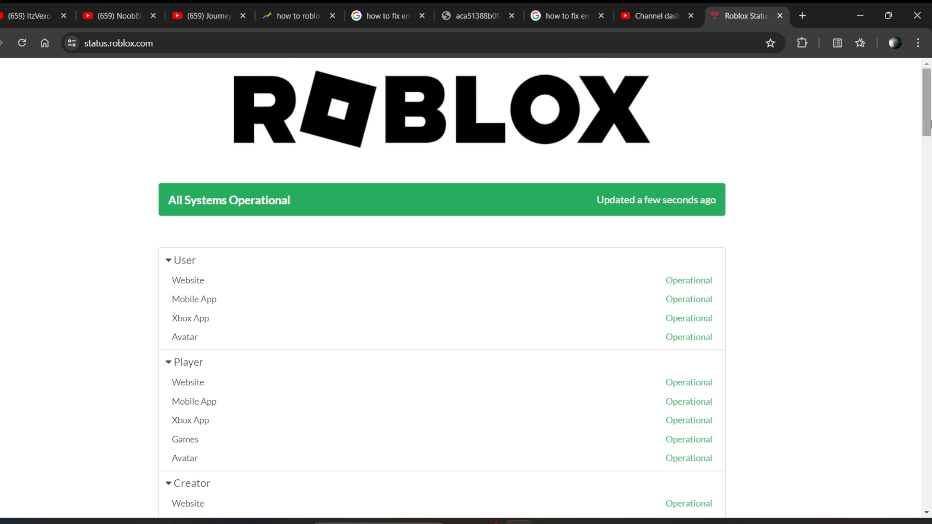
mouse_move(919, 124)
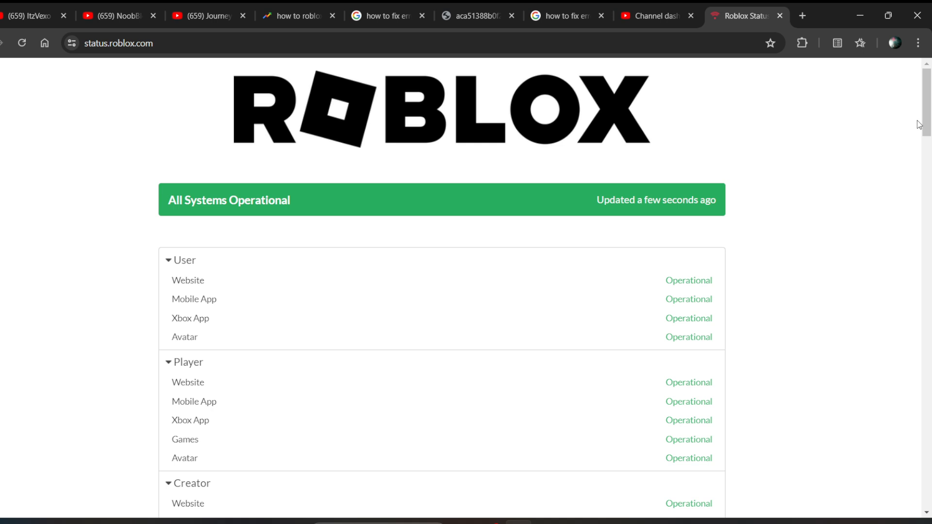